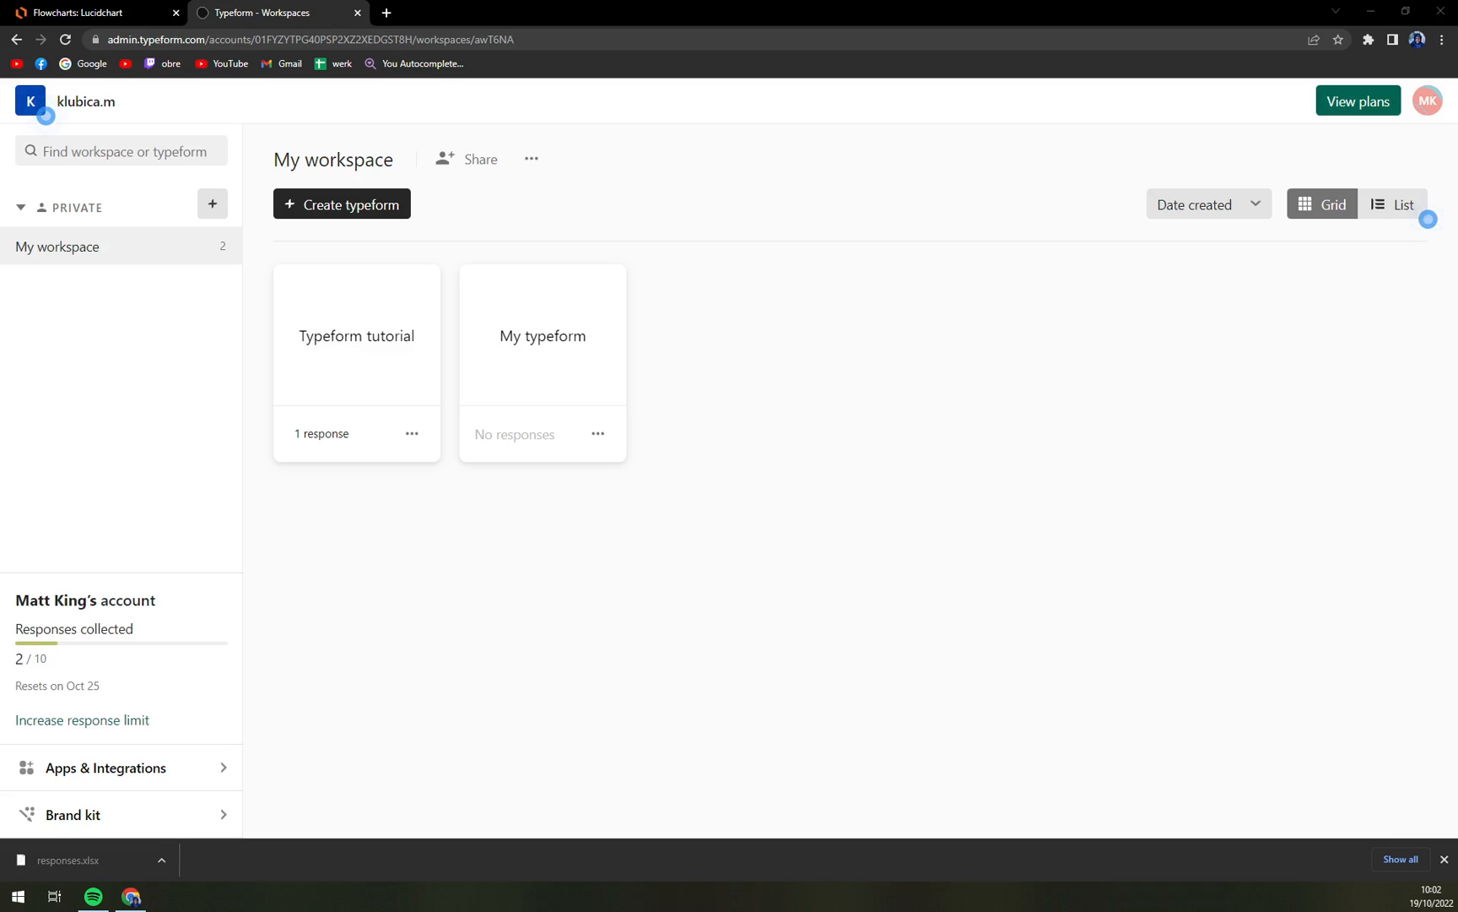
mouse_move(805, 647)
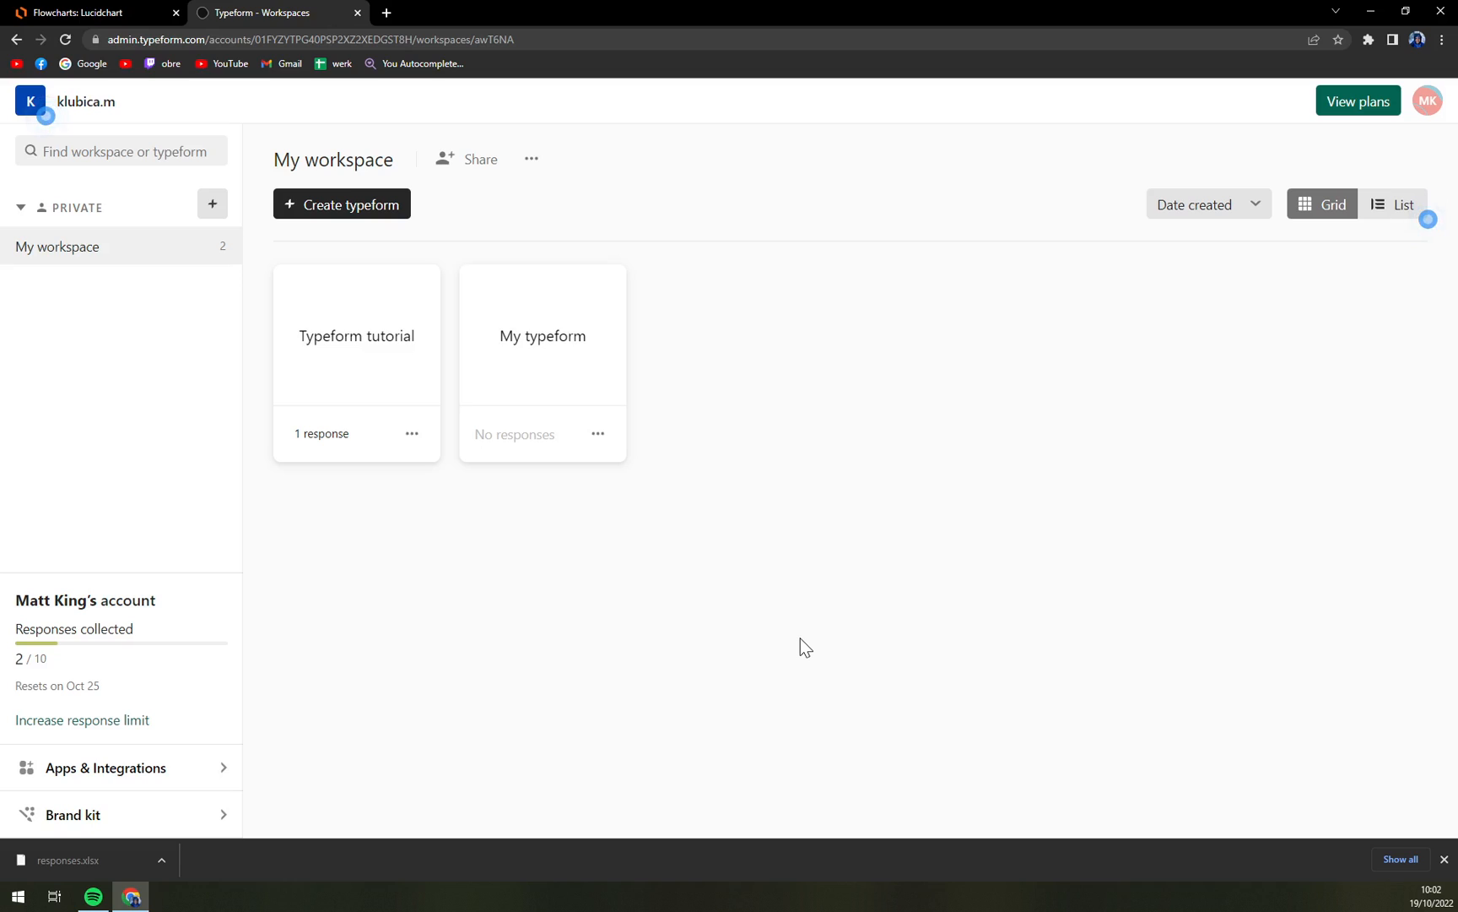
mouse_move(583, 581)
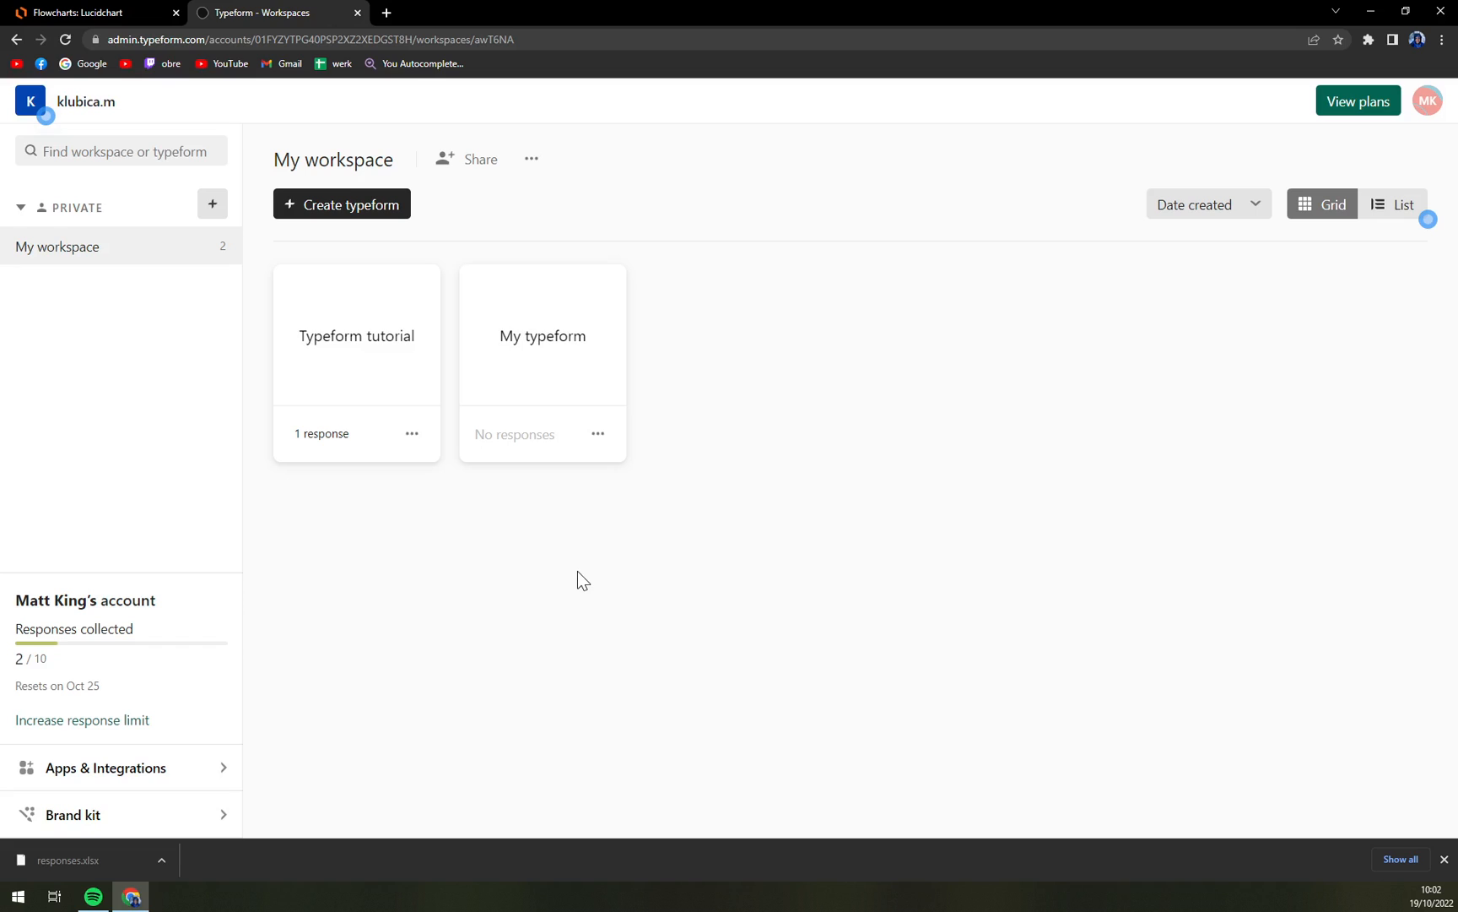
mouse_move(603, 562)
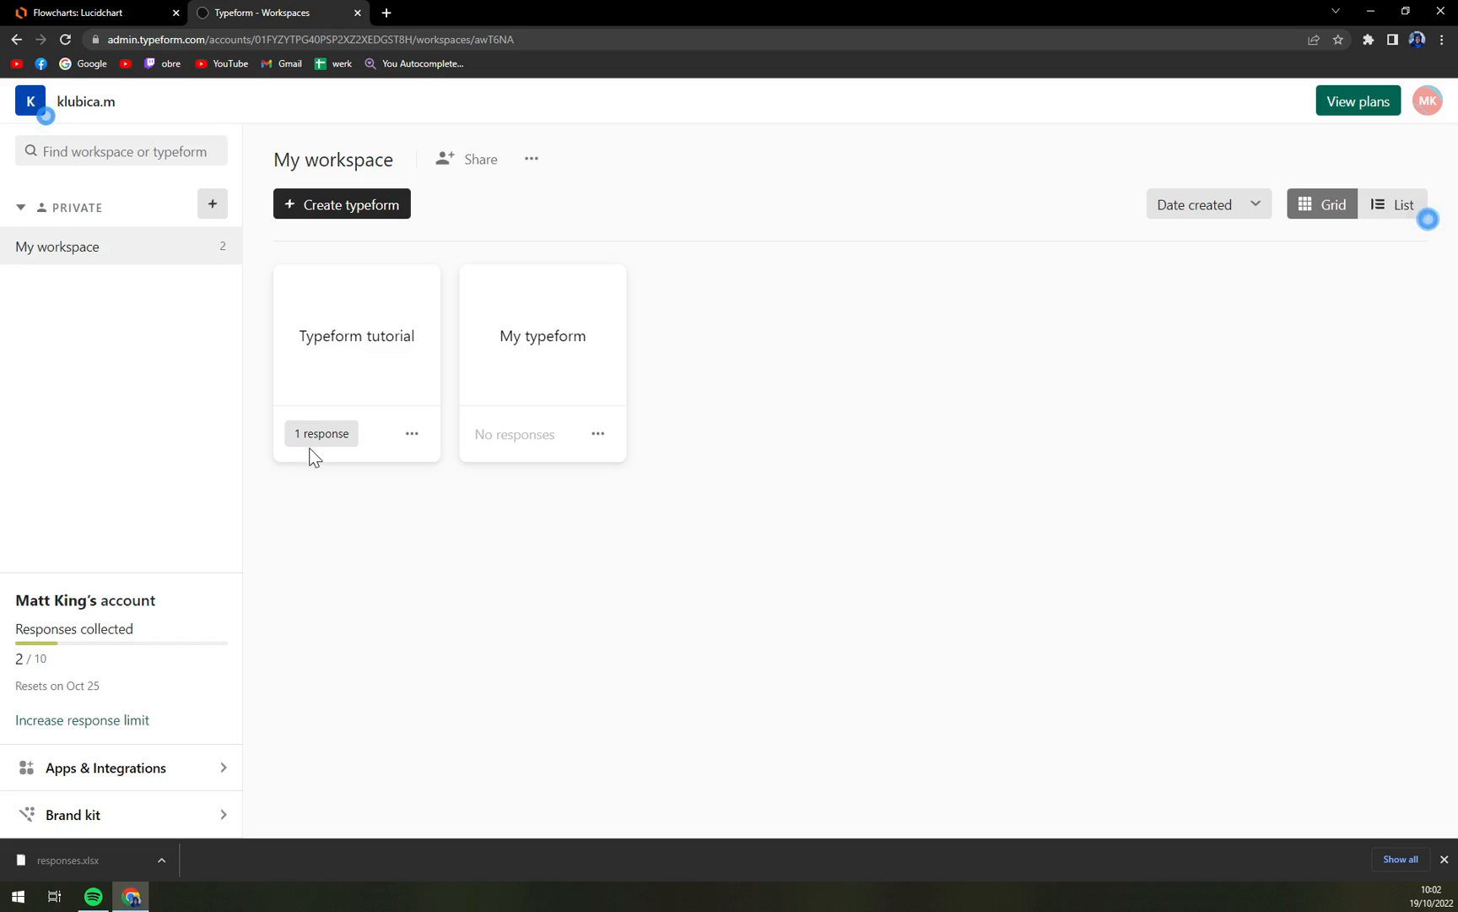
mouse_move(366, 468)
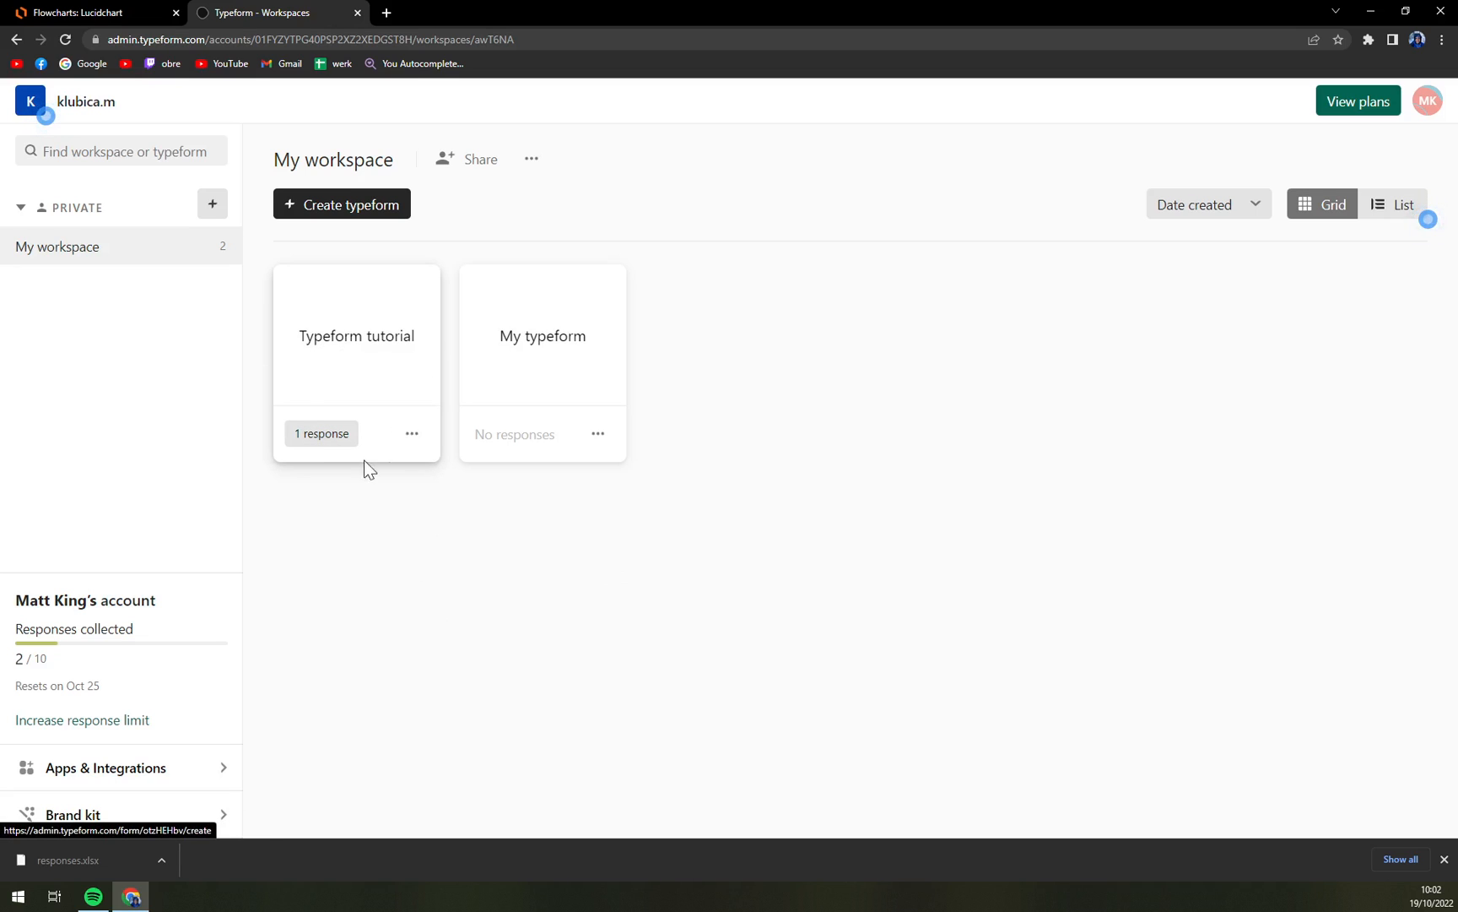
mouse_move(329, 463)
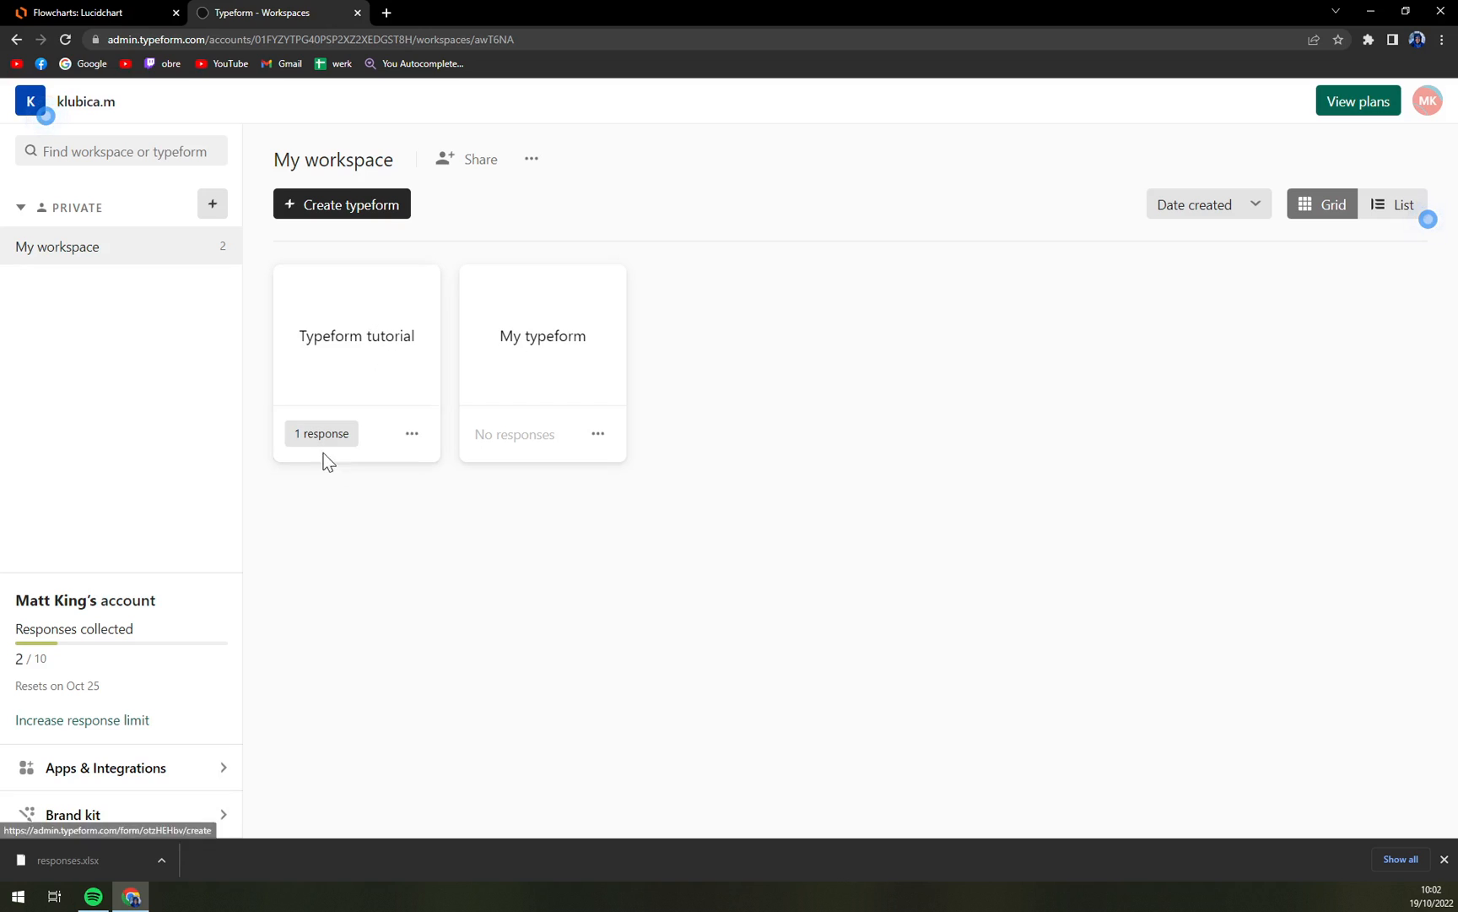
Show the single 19 Oct 2022 response of the 'Typeform tutorial' form in its Responses table.
left_click(321, 434)
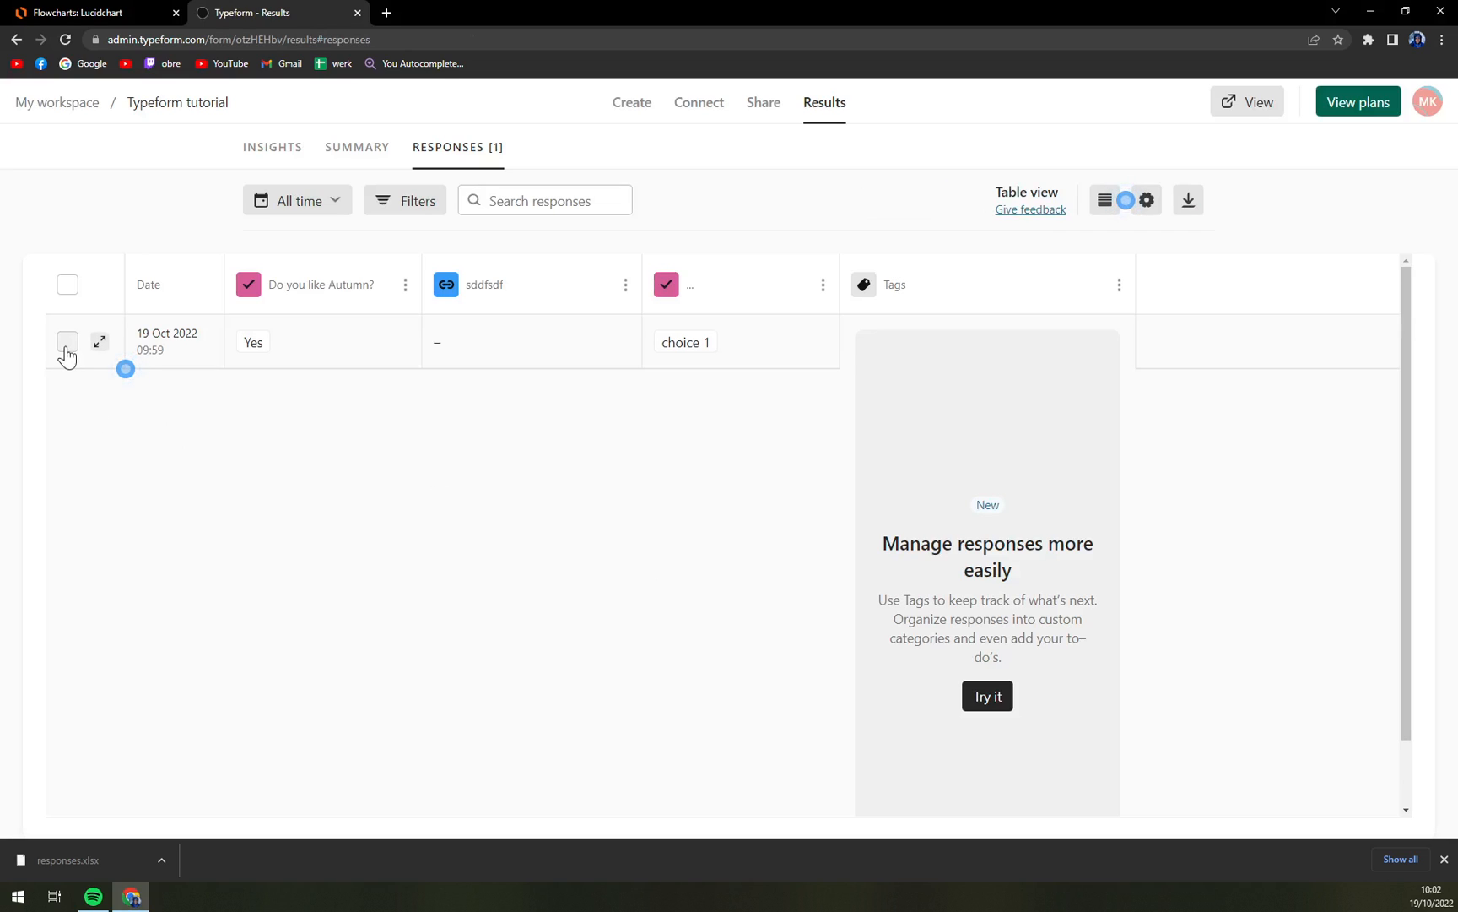
Select the only response row and start its download, reaching the CSV/XLSX format choice.
left_click(67, 341)
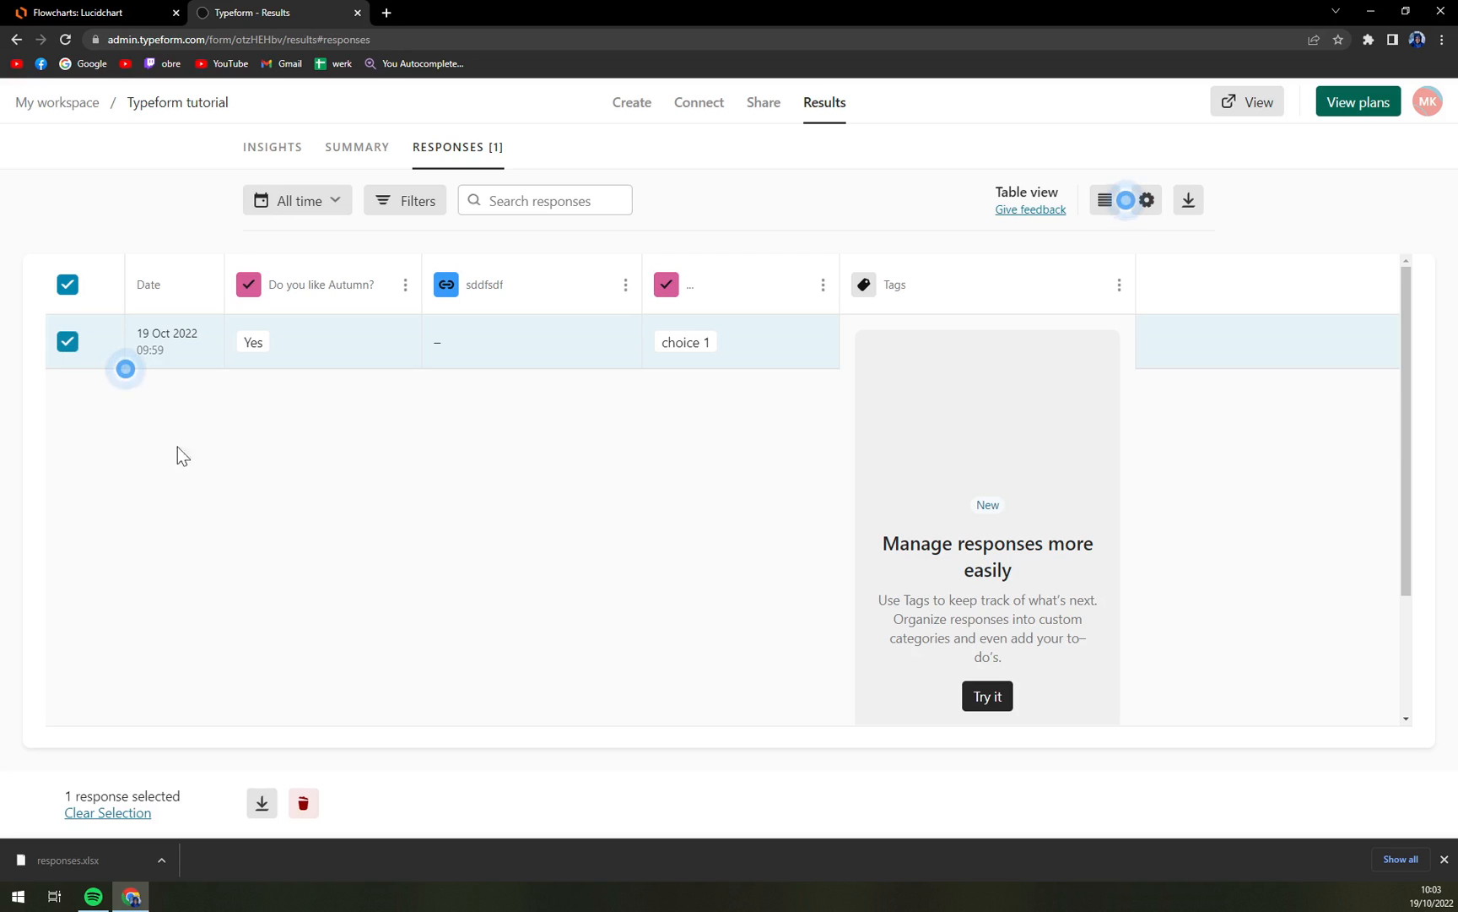
mouse_move(271, 500)
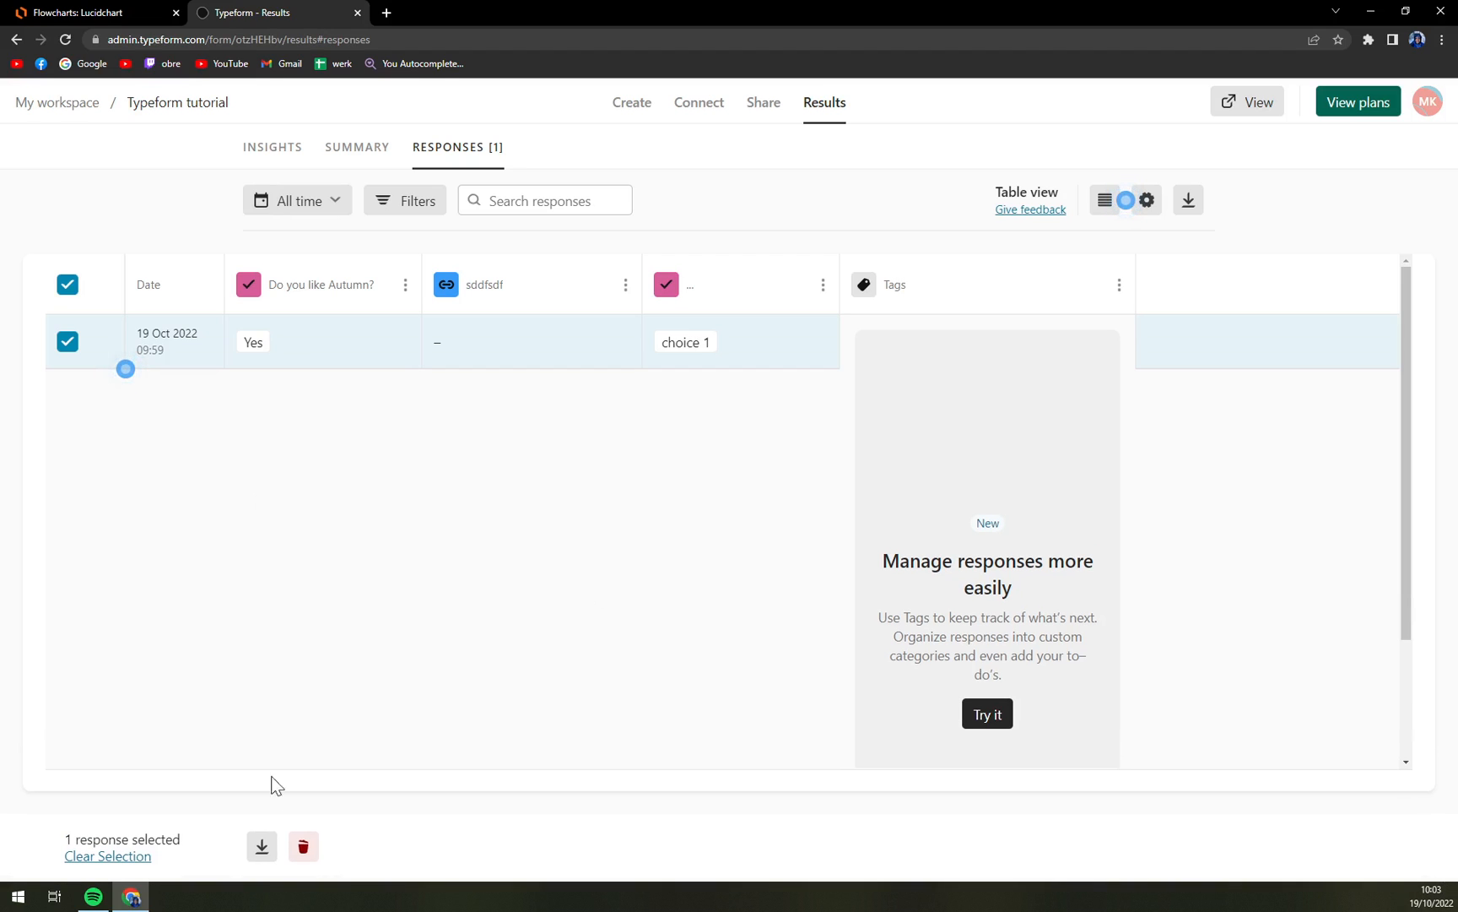
mouse_move(303, 845)
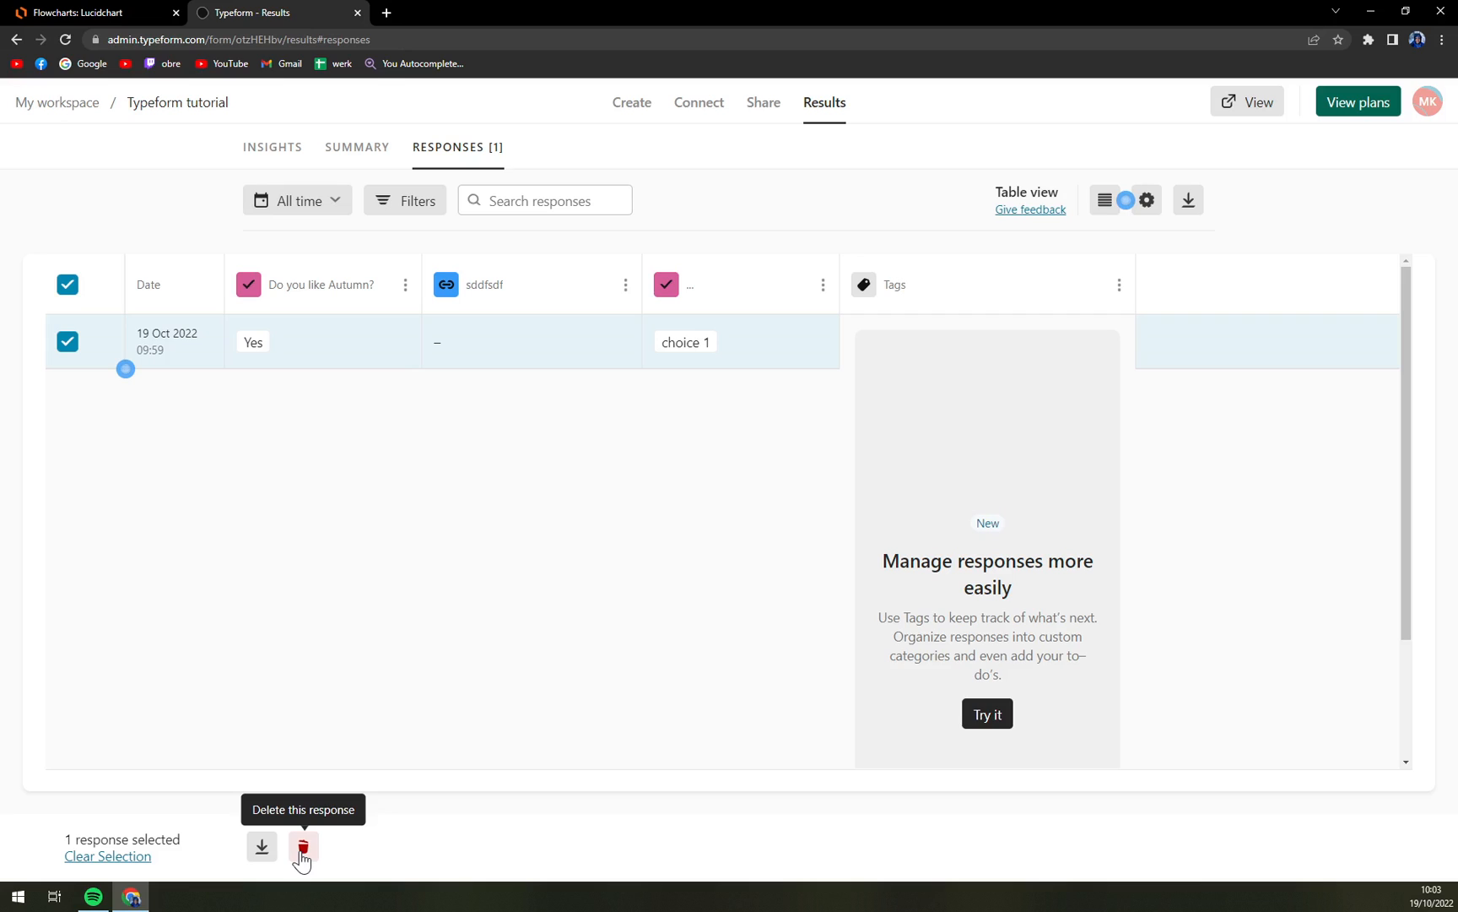
mouse_move(261, 846)
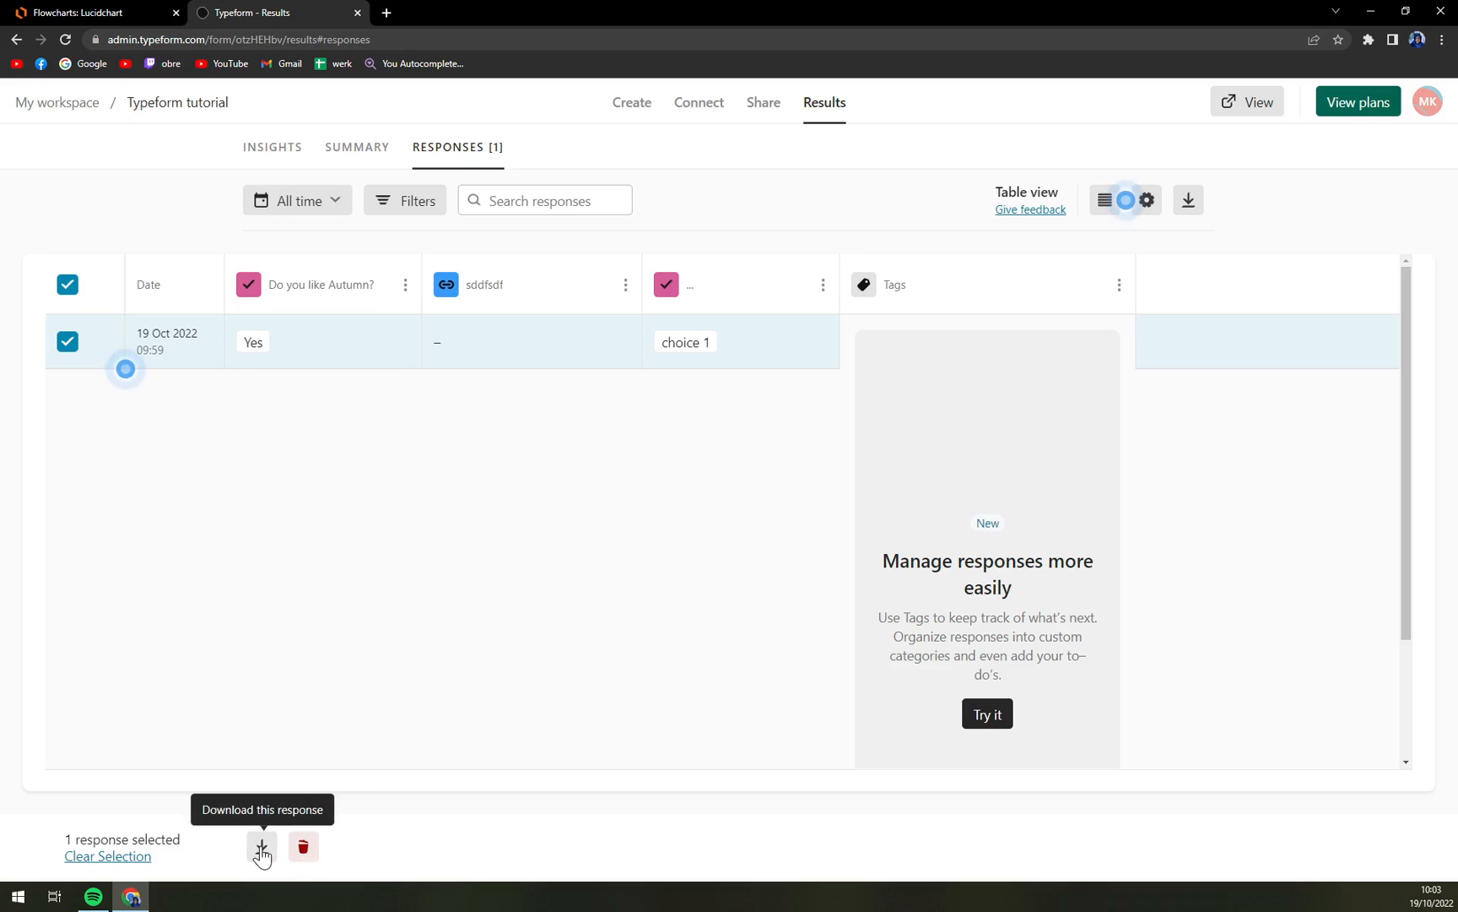
left_click(261, 846)
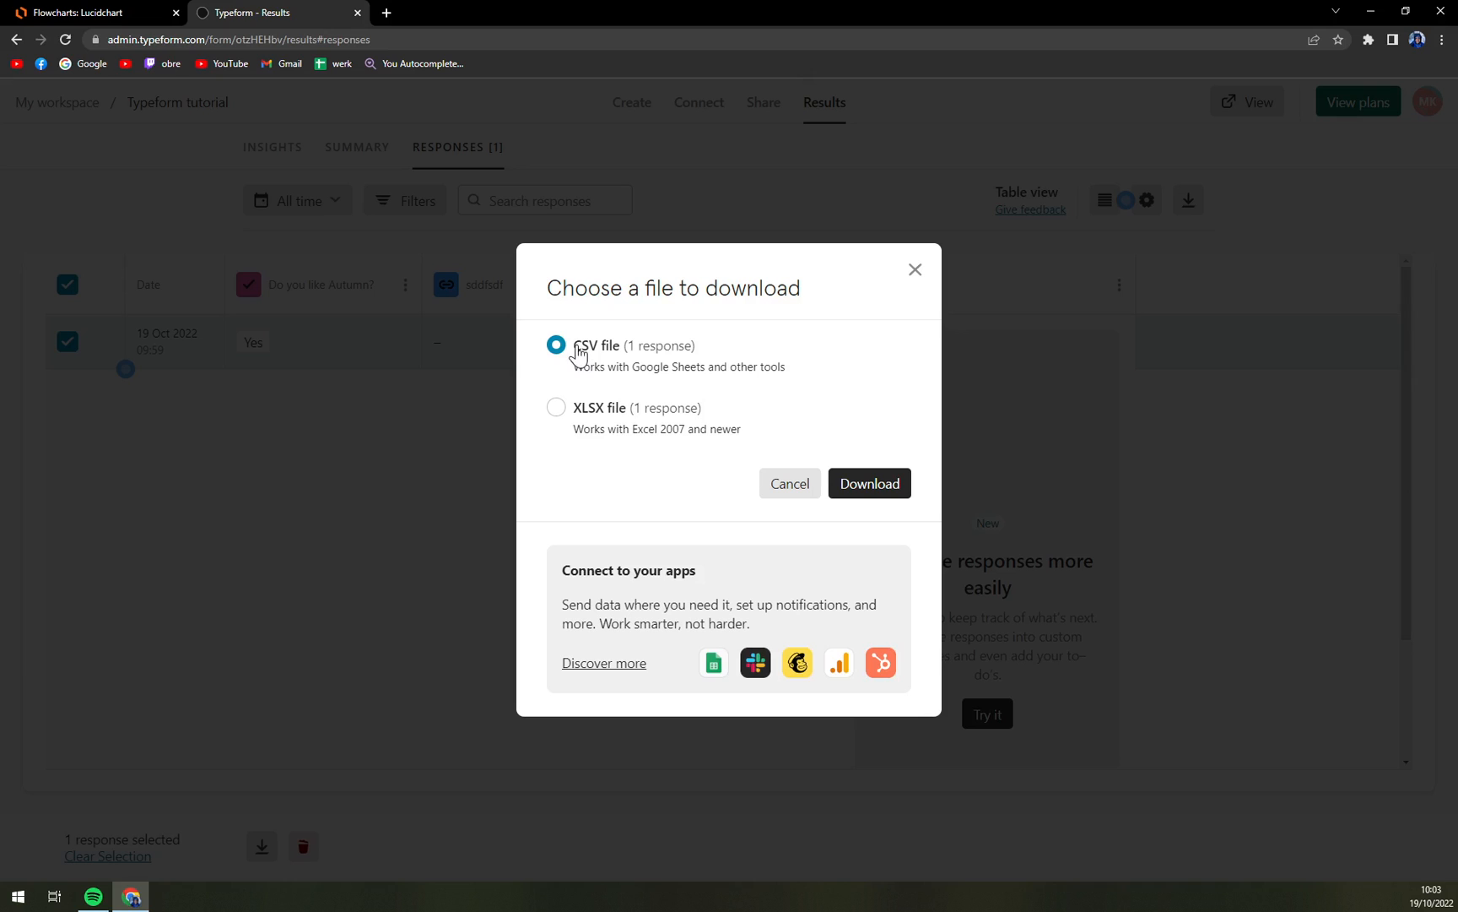
mouse_move(621, 385)
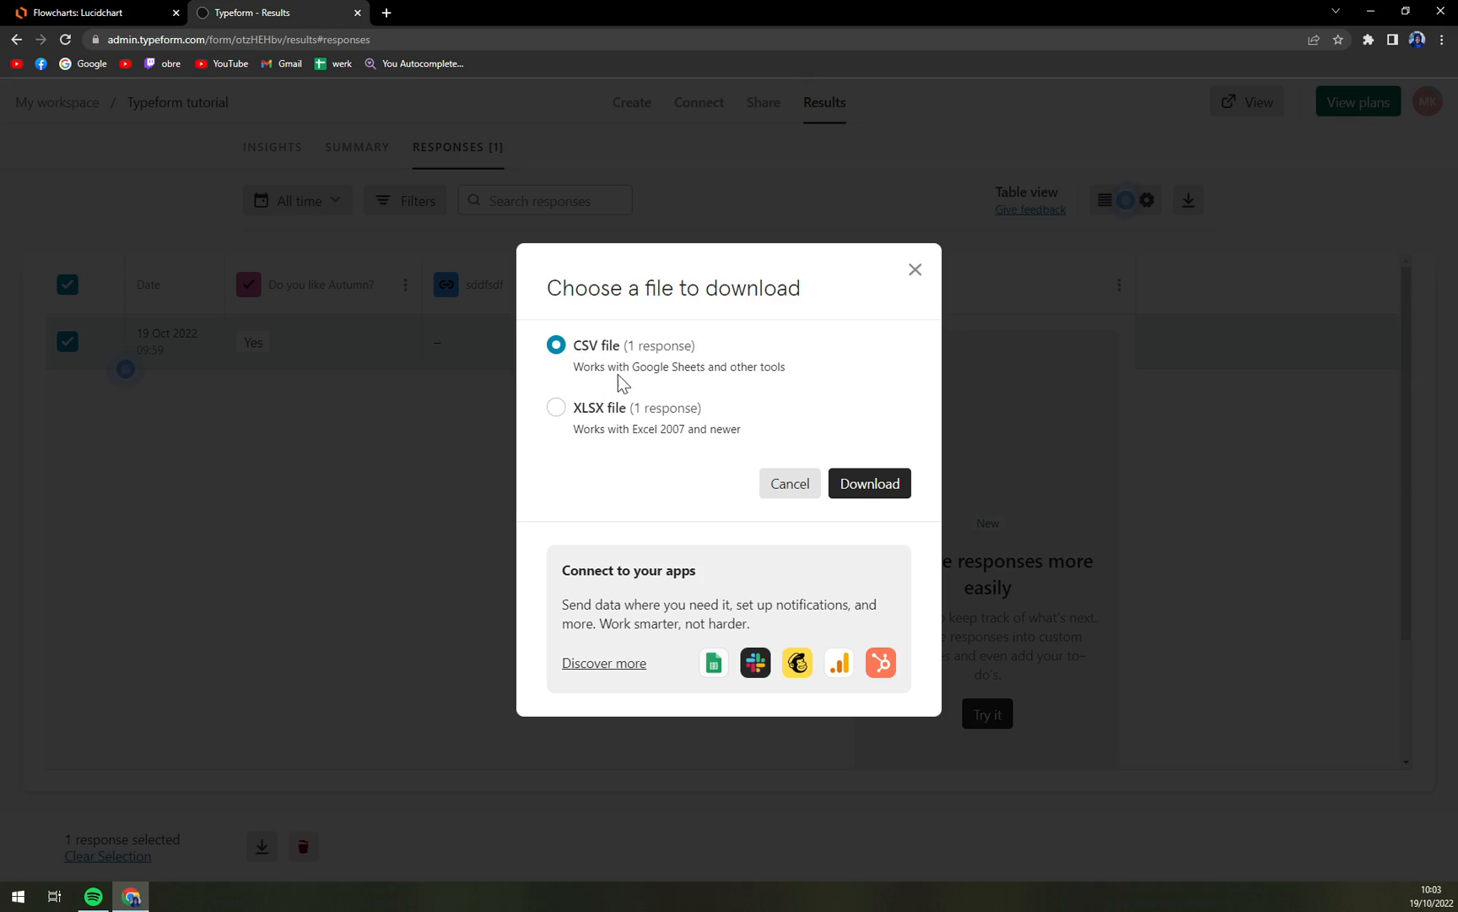
mouse_move(834, 440)
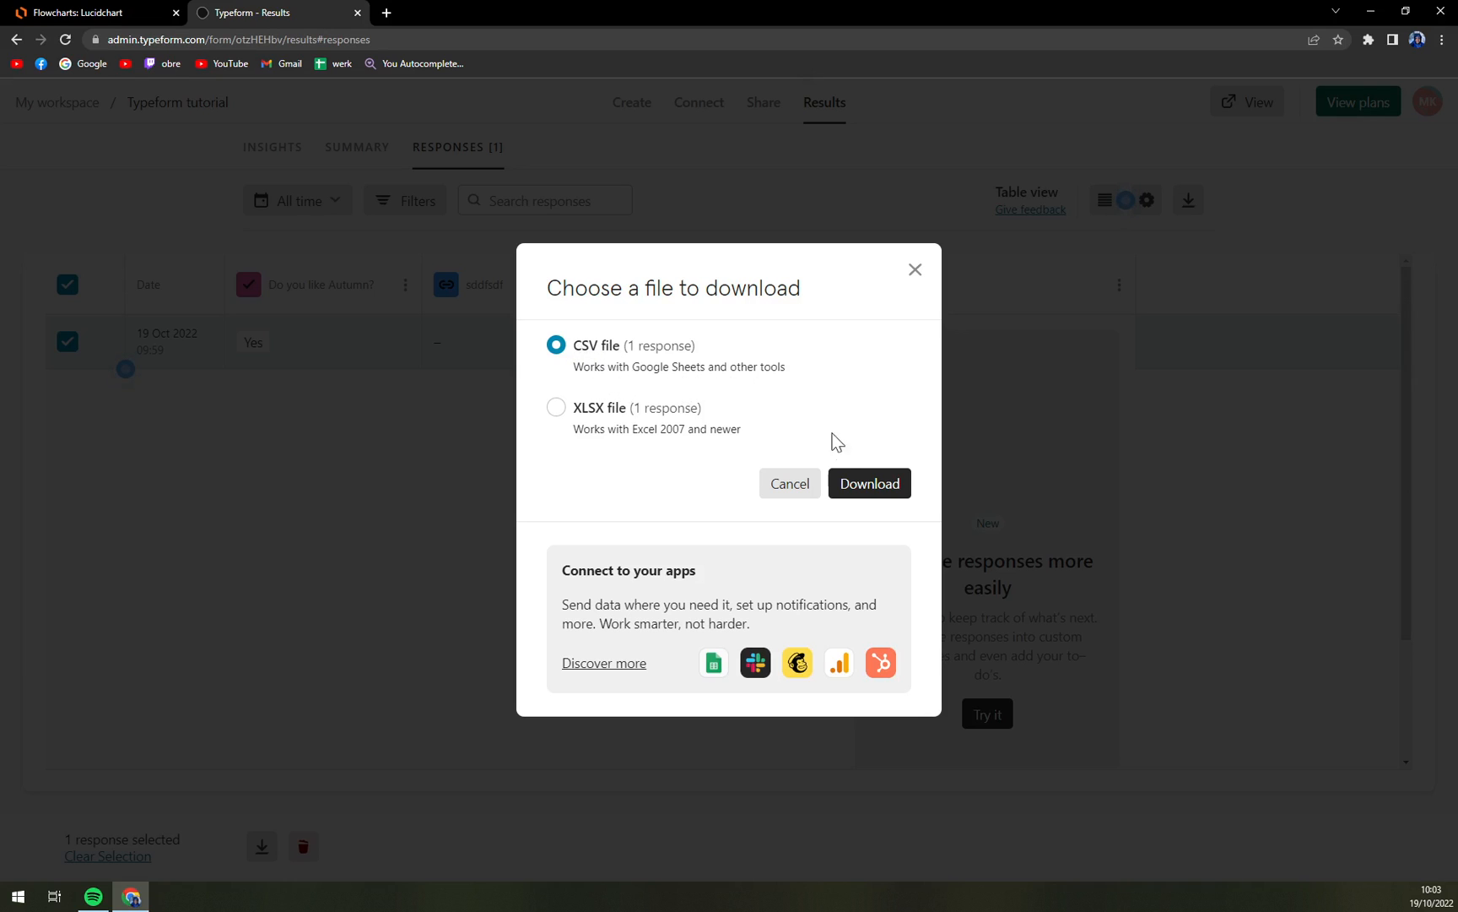
Download the response as a CSV file, saving responses.csv to the browser downloads.
left_click(868, 483)
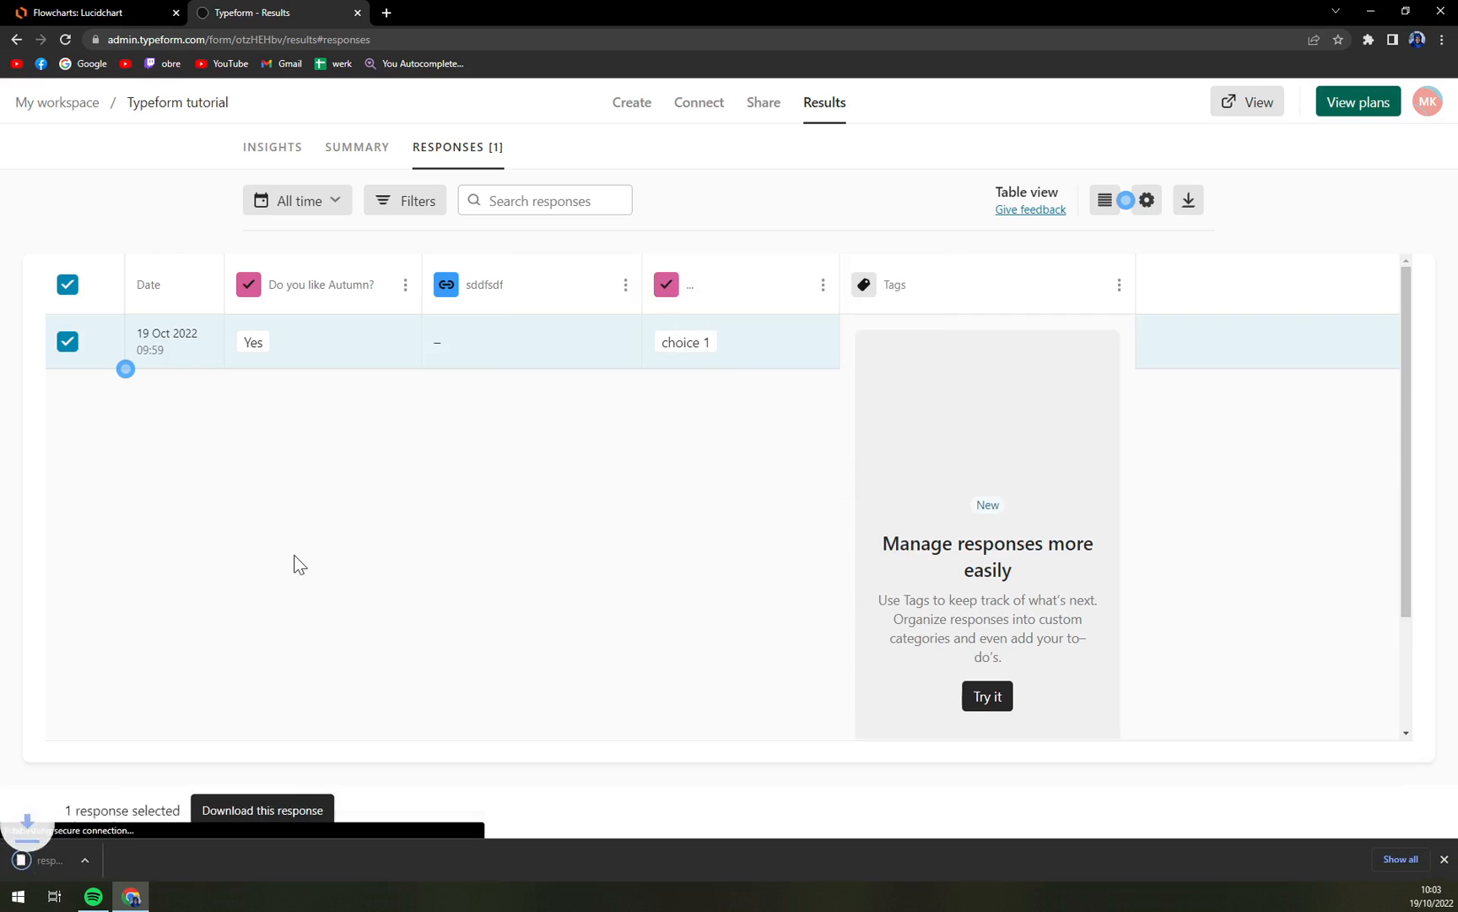
left_click(1189, 200)
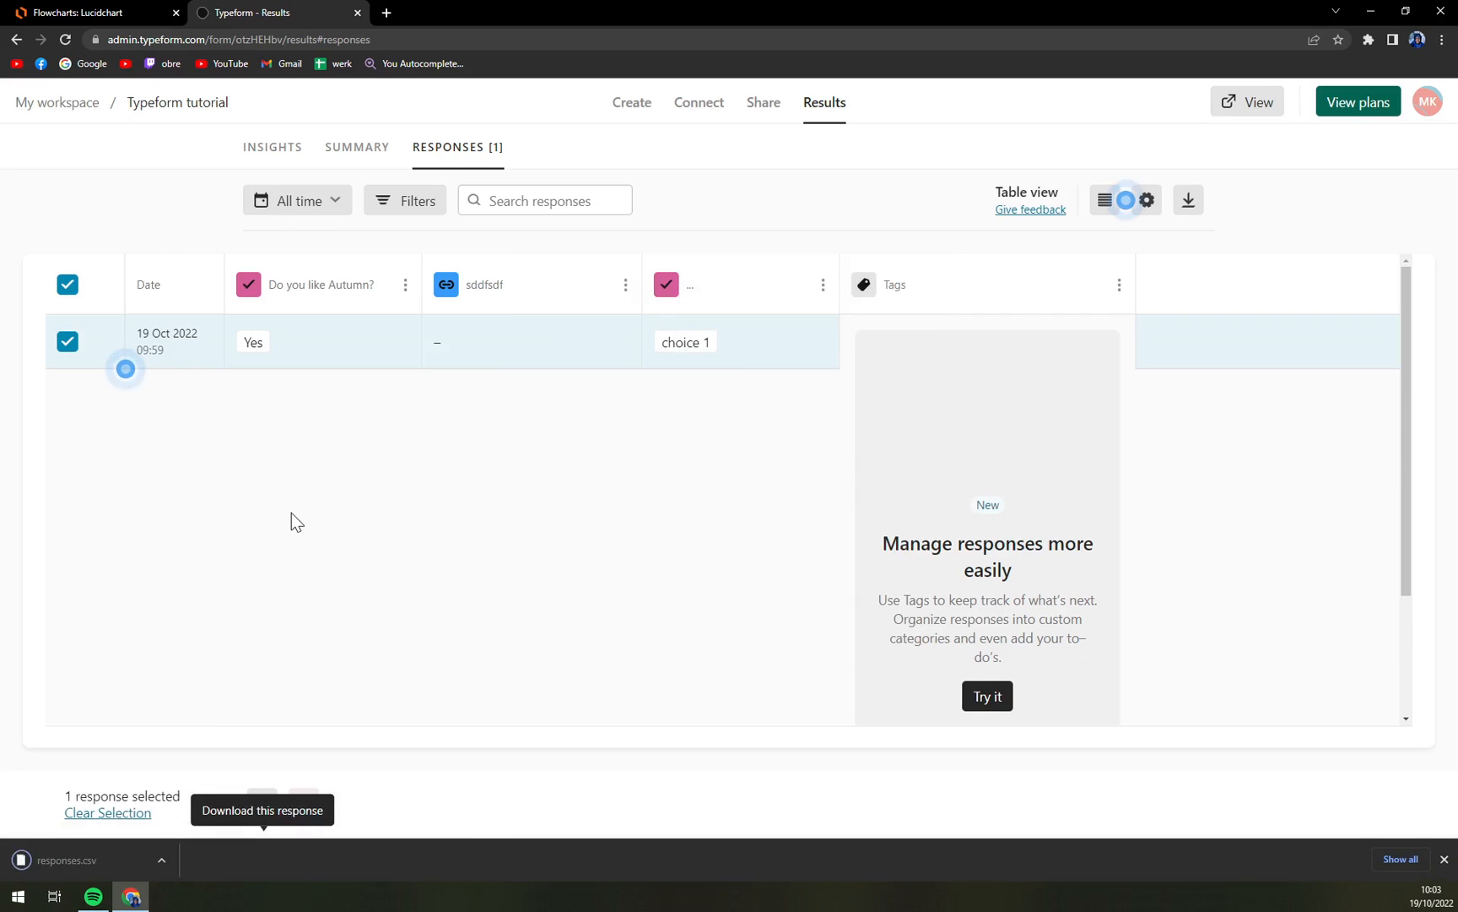